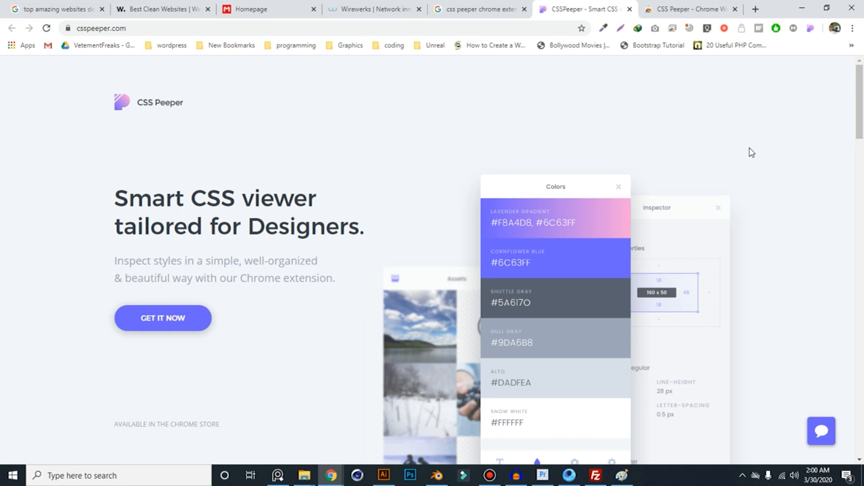
mouse_move(607, 223)
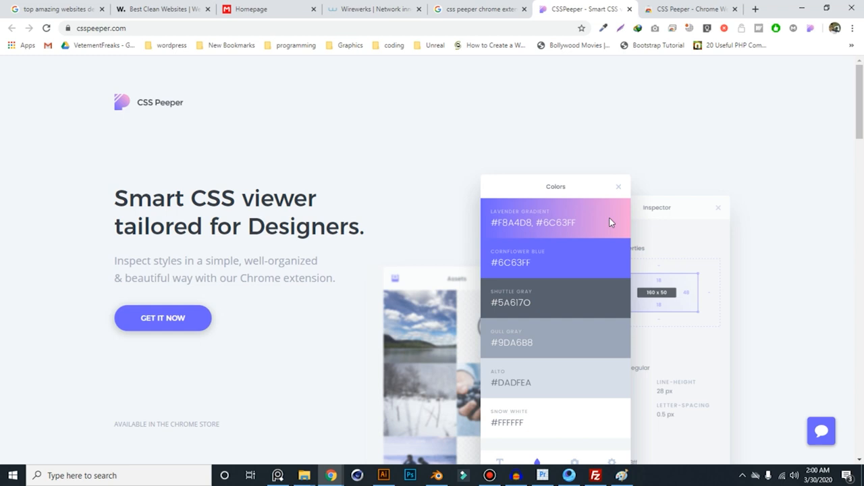
mouse_move(205, 131)
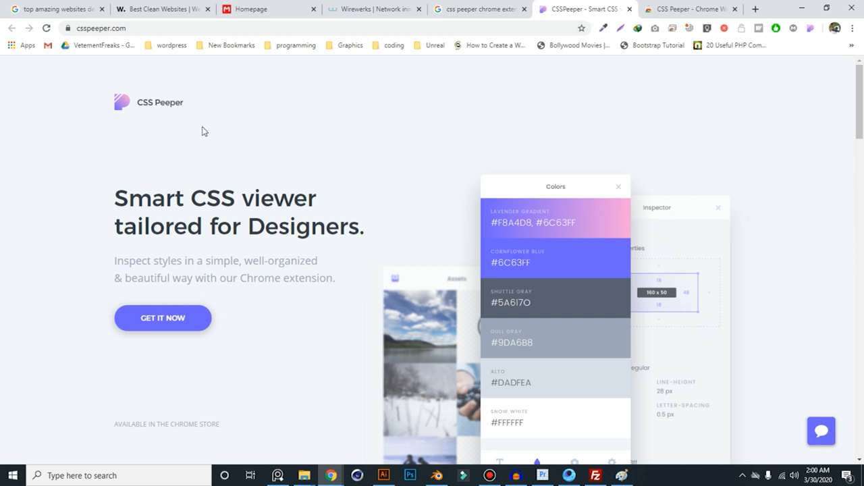
mouse_move(208, 137)
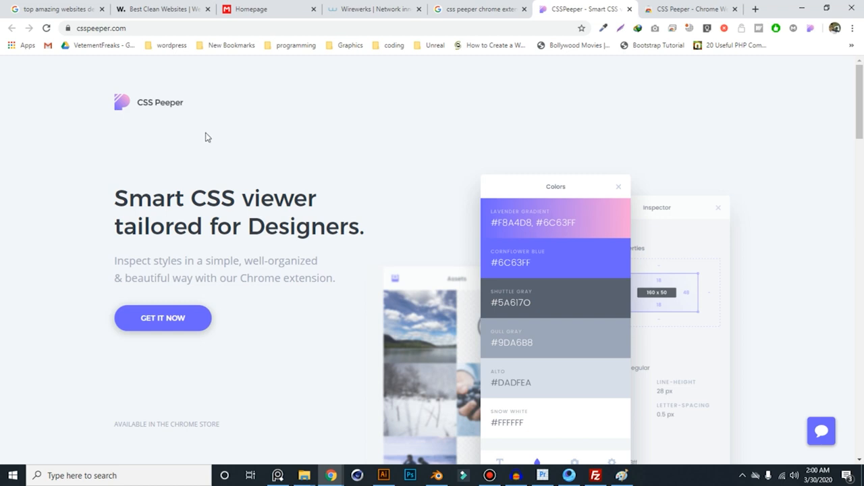
mouse_move(286, 188)
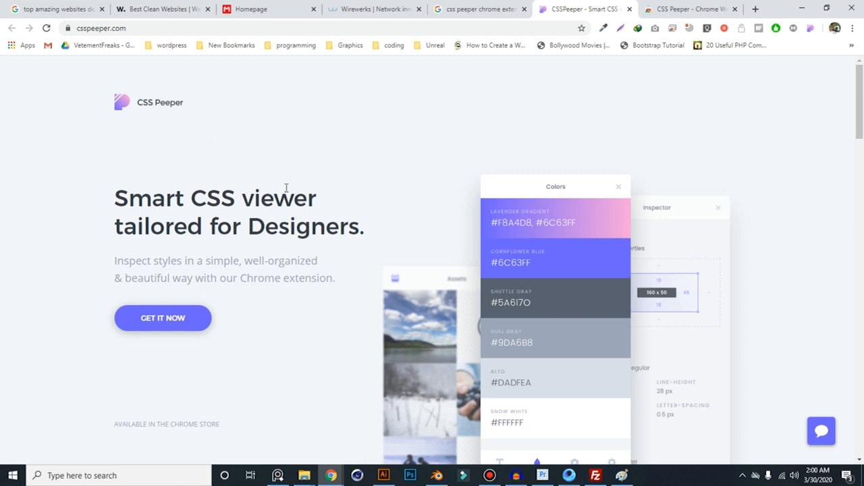
mouse_move(302, 208)
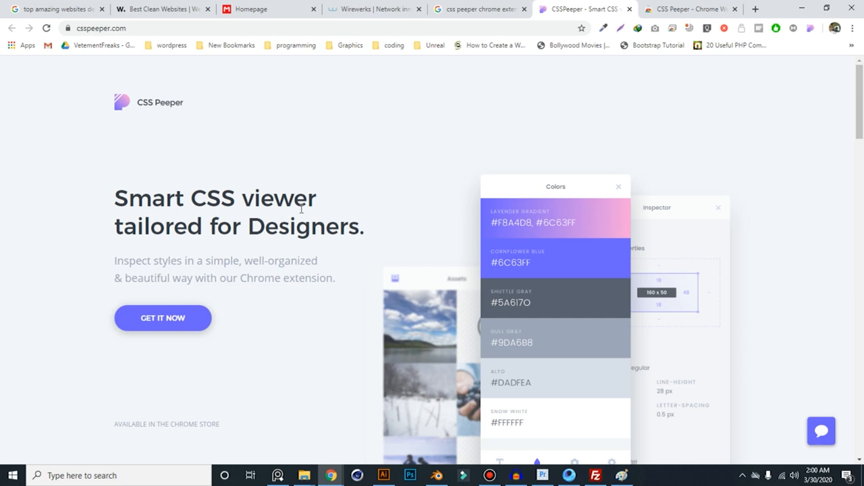
mouse_move(227, 307)
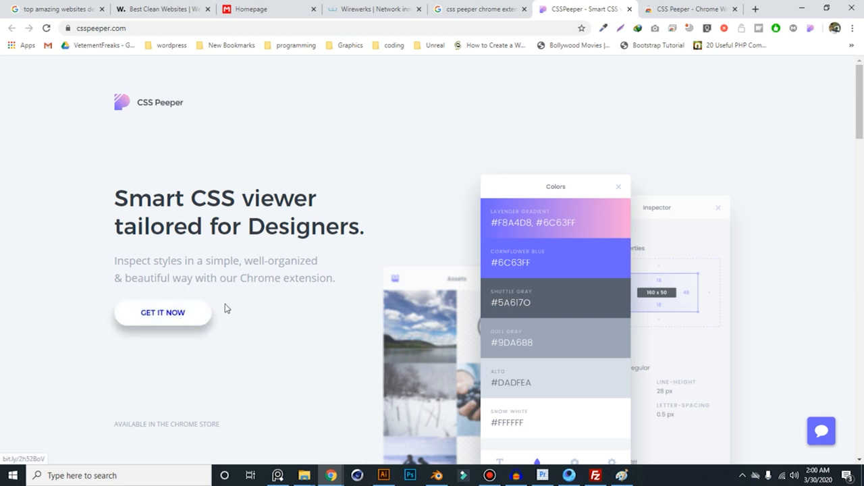
- Go from cssPeeper.com to the CSS Peeper listing in the Chrome Web Store
click(689, 8)
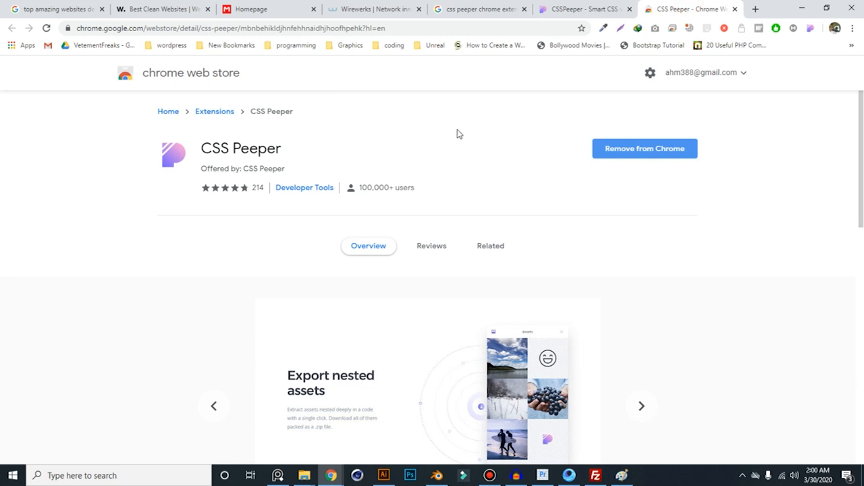
mouse_move(489, 166)
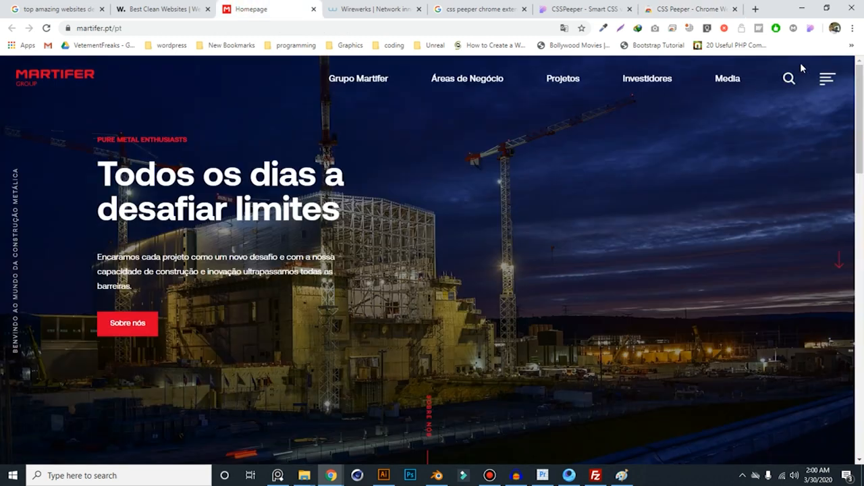
mouse_move(809, 46)
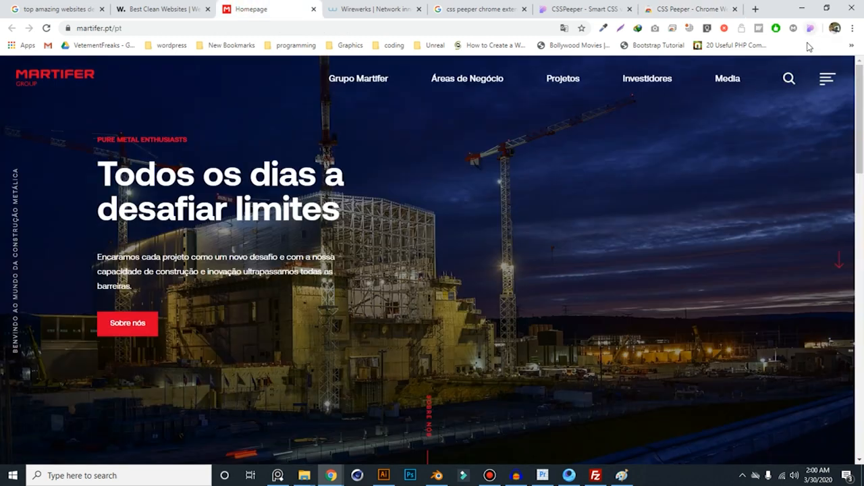
mouse_move(489, 189)
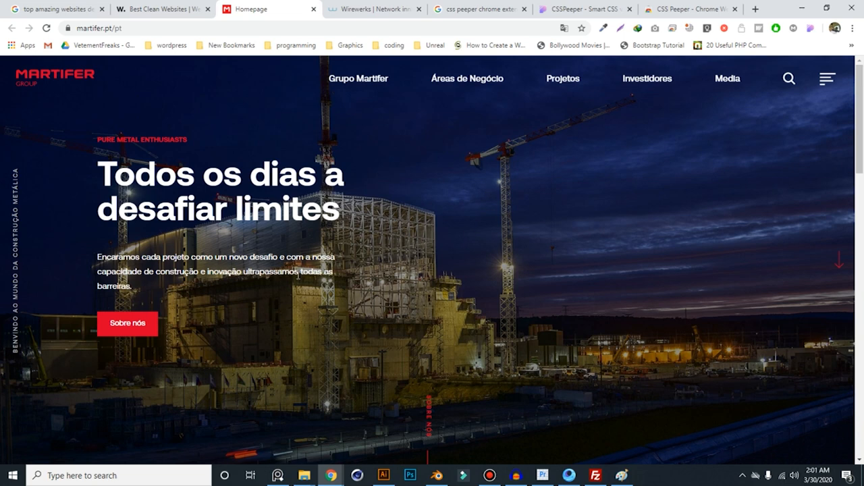
- Scroll down and back up the Martifer Group homepage to look it over
scroll(down, 3)
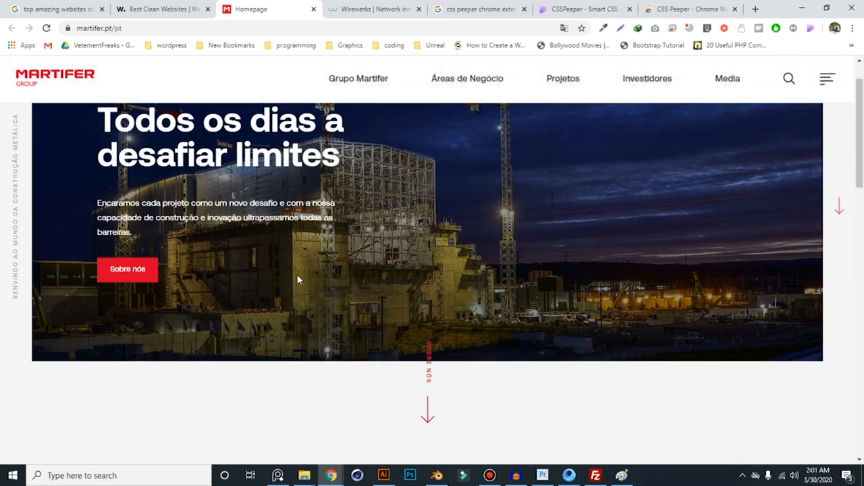
scroll(up, 3)
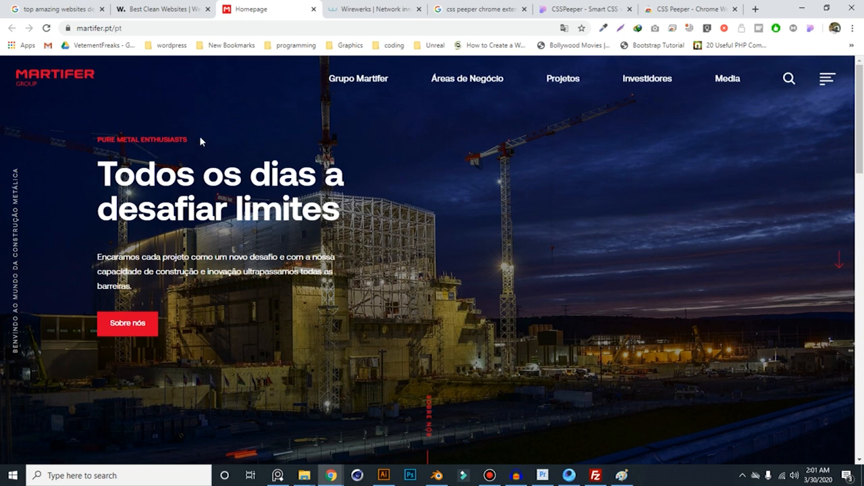
mouse_move(701, 50)
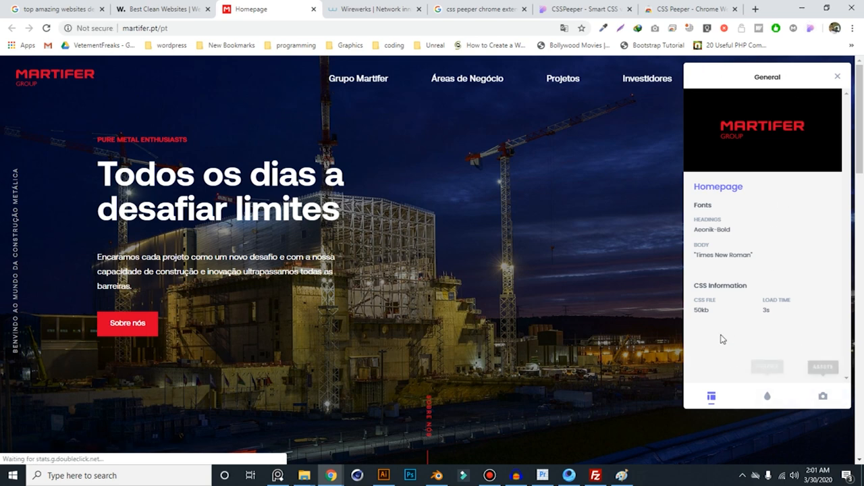
mouse_move(738, 232)
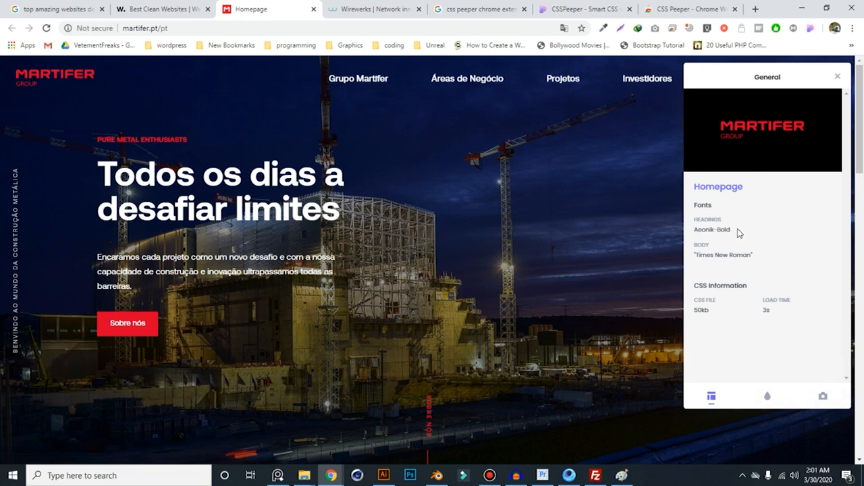
mouse_move(789, 268)
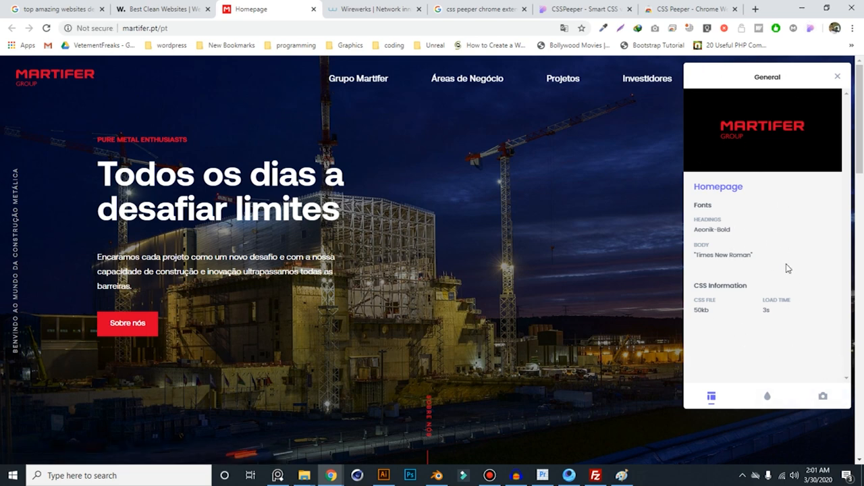
mouse_move(743, 249)
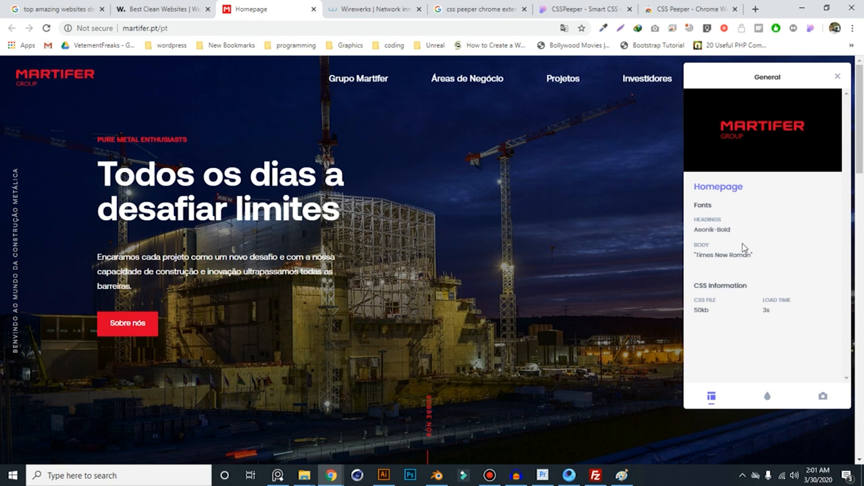
mouse_move(767, 396)
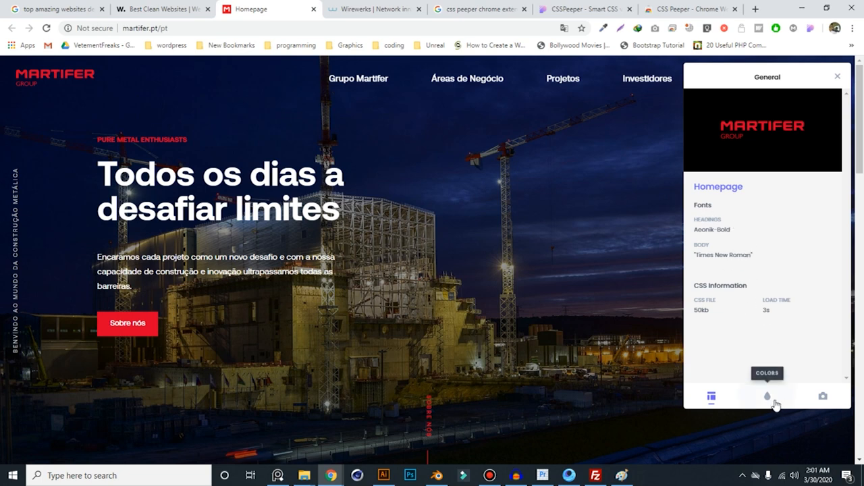
- Review the Martifer colour palette in CSS Peeper down to #e1e1e1, #f5f5f5 and #ffffff
click(767, 395)
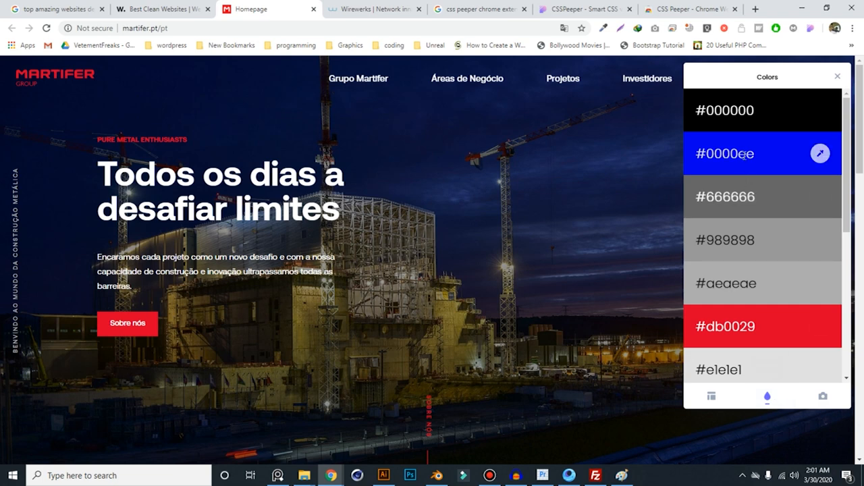
mouse_move(722, 249)
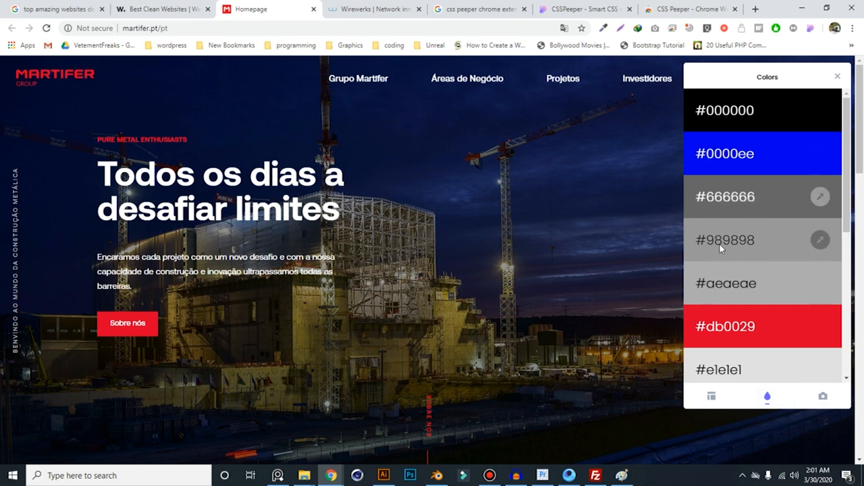
scroll(down, 3)
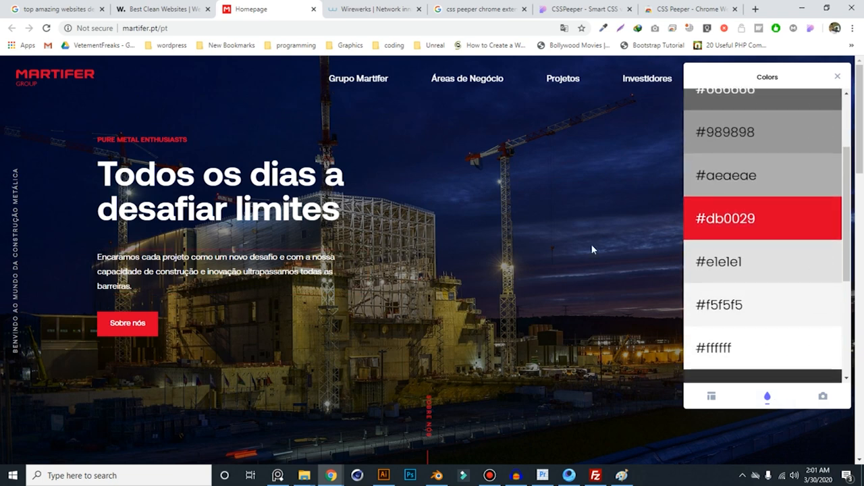
mouse_move(753, 158)
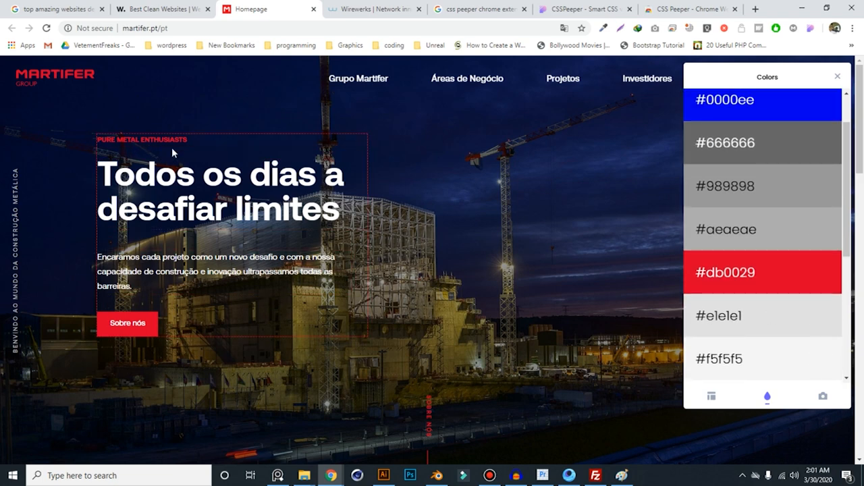
mouse_move(716, 295)
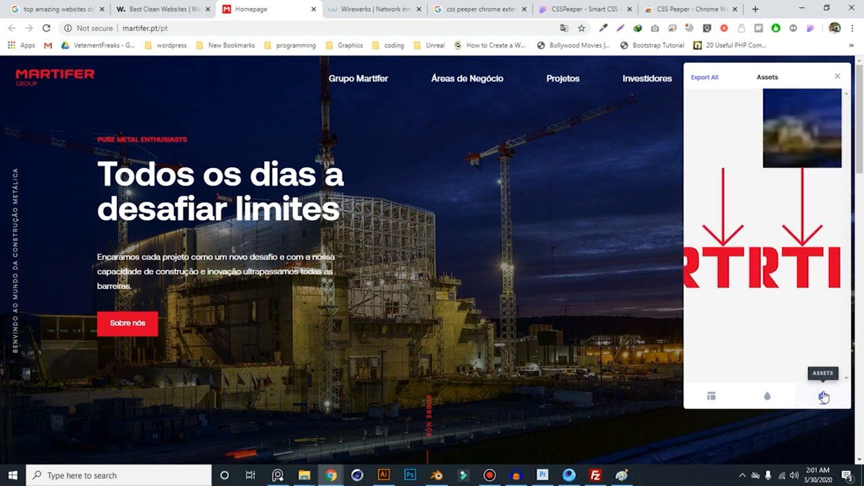
- List the Martifer page's image assets, including the construction-site photo and an SVG graphic
click(824, 397)
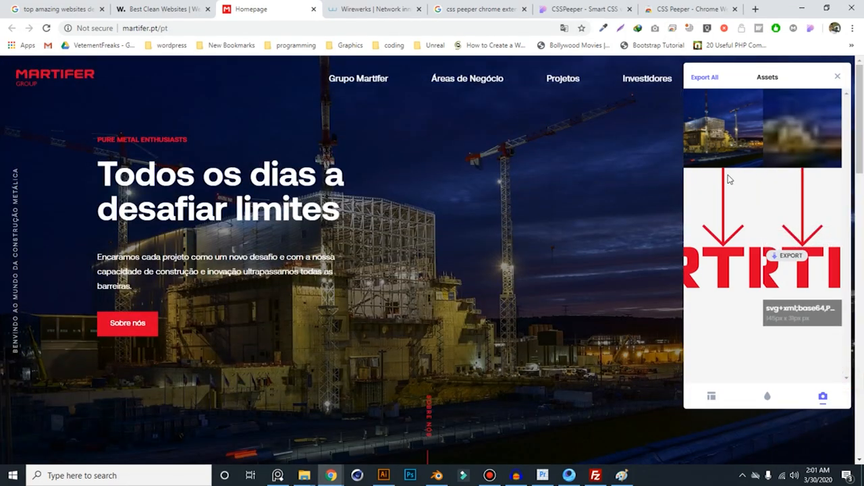
scroll(down, 3)
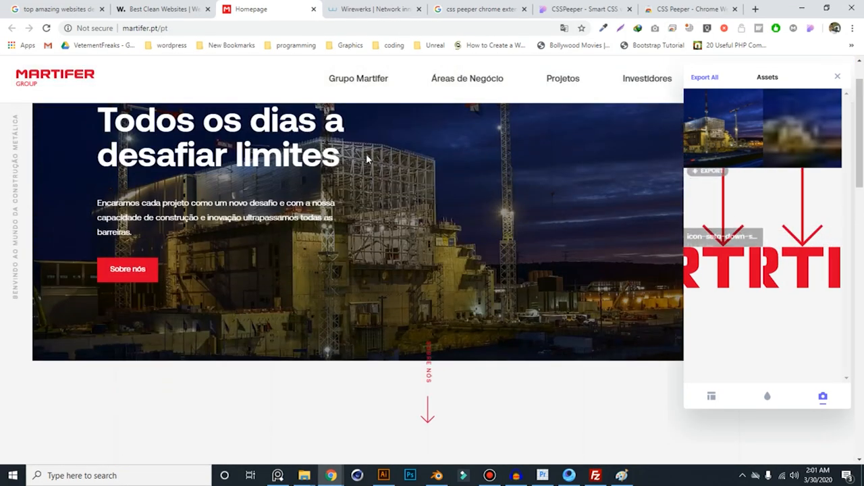
mouse_move(800, 129)
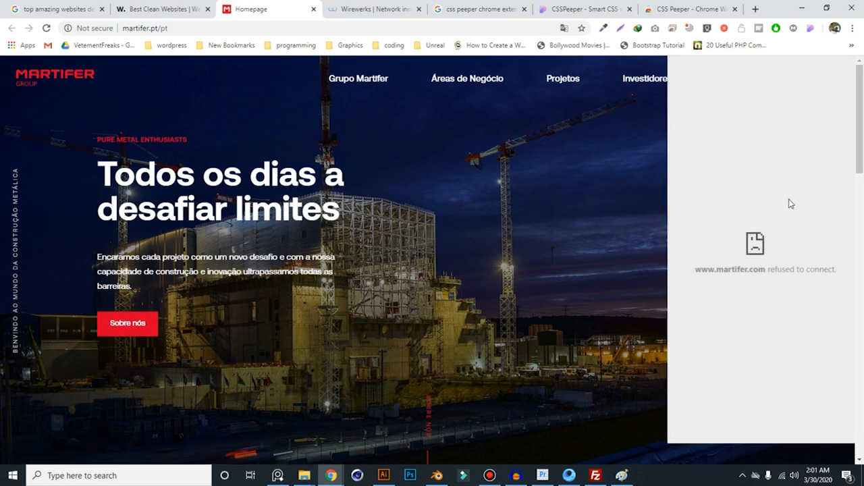
mouse_move(767, 243)
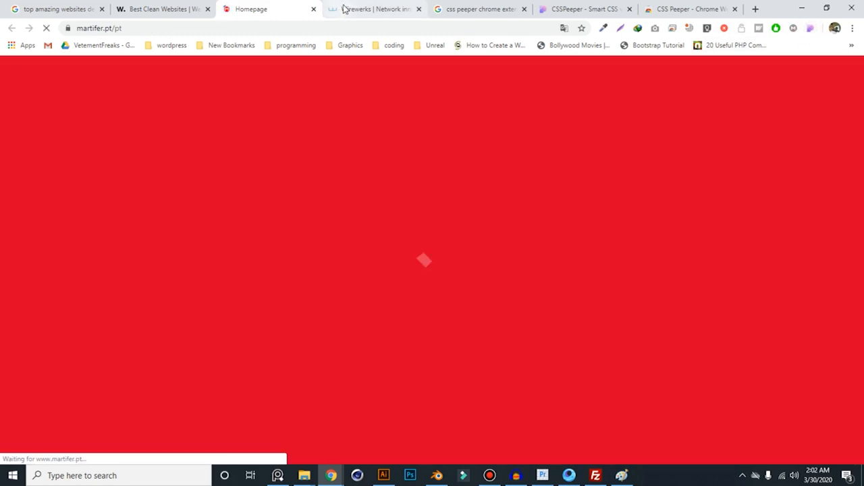
- Inspect the Wirewerks site with CSS Peeper and list its product image assets
click(375, 8)
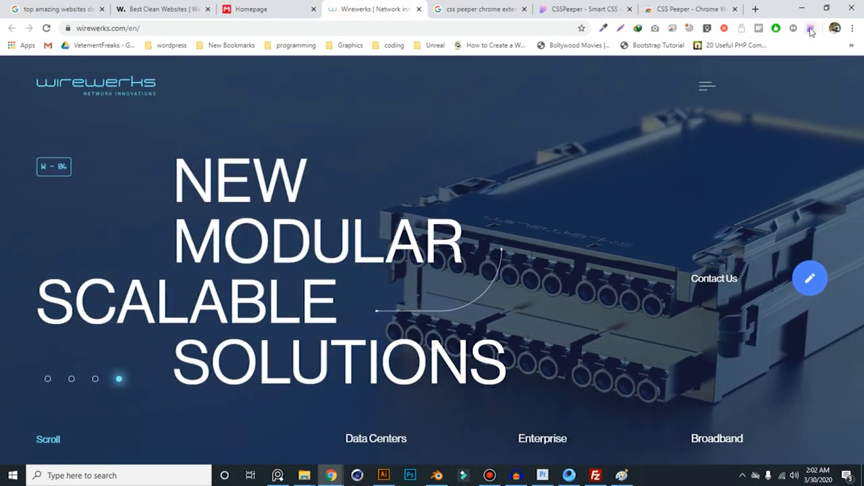
click(810, 28)
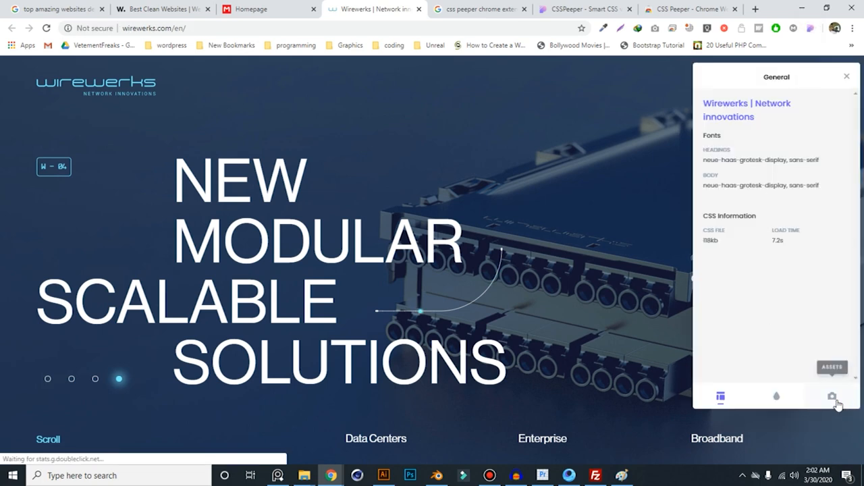
click(832, 397)
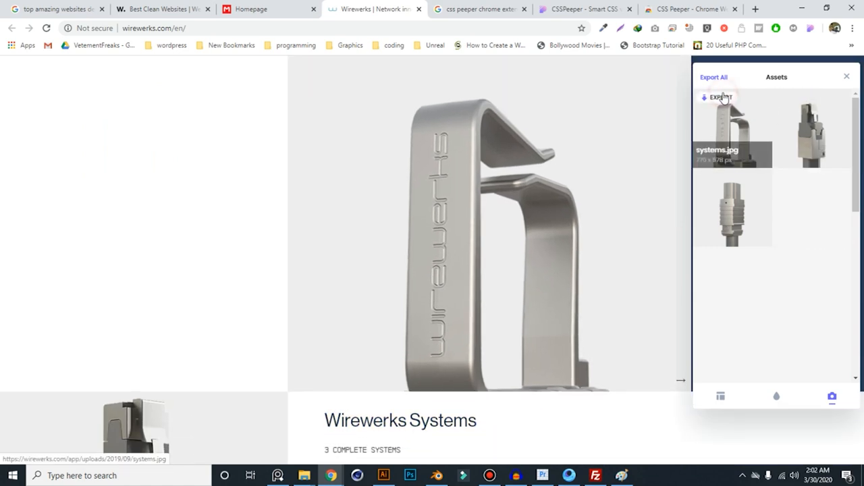
- Attempt to export systems.jpg and cancel the Save As dialog without saving
click(720, 97)
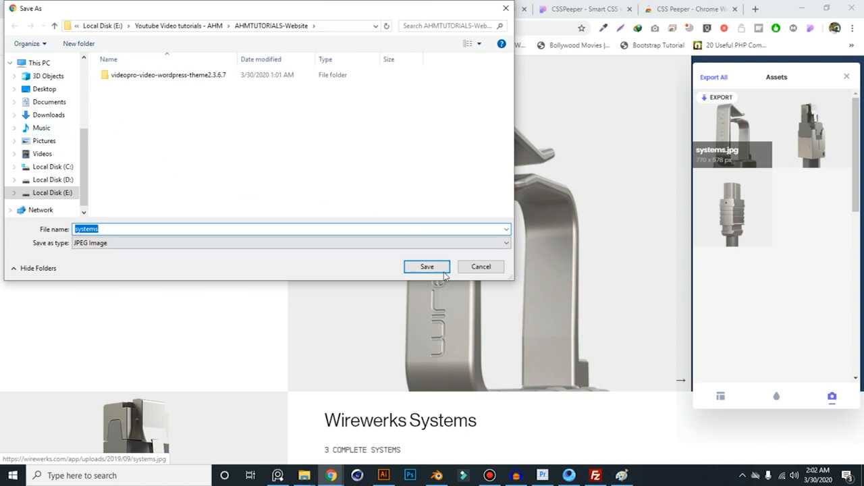
click(481, 266)
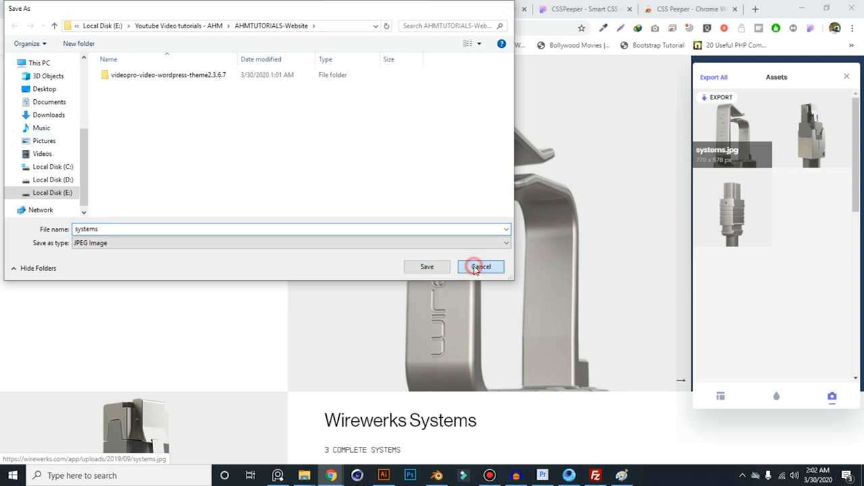
click(480, 266)
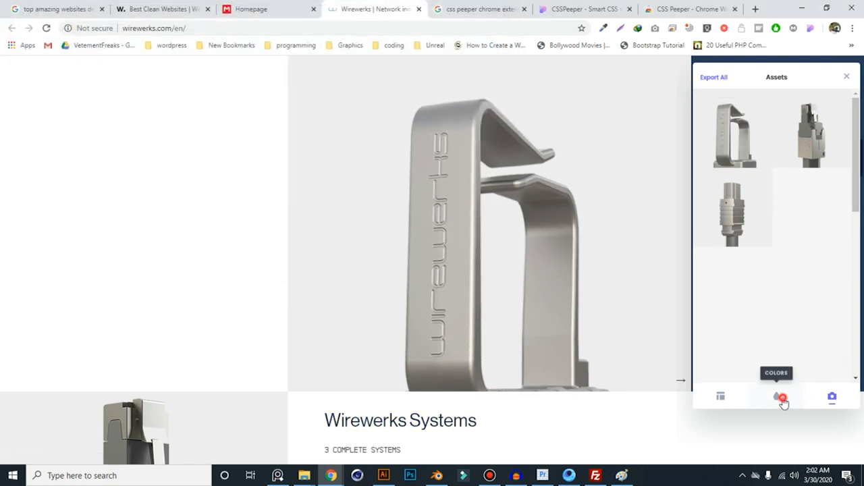
- Review the Wirewerks colour palette (#222222, #253652, #4f80f8…) and return to the CSS Peeper homepage tab
click(775, 397)
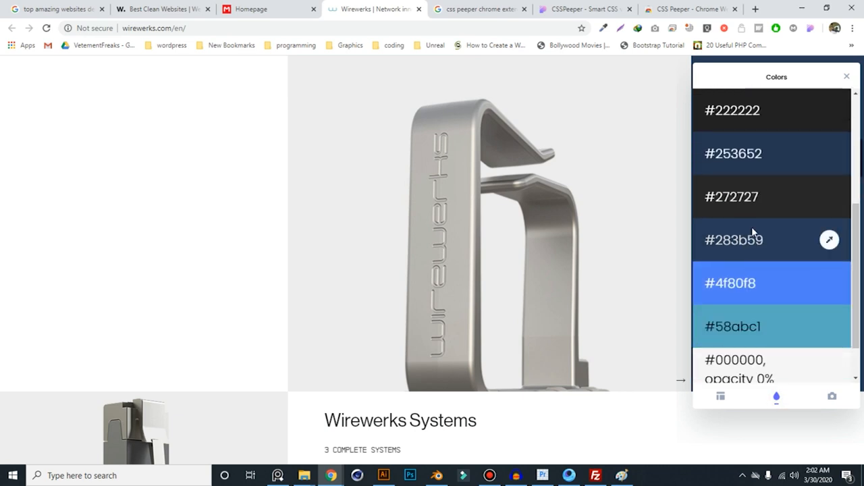
scroll(down, 3)
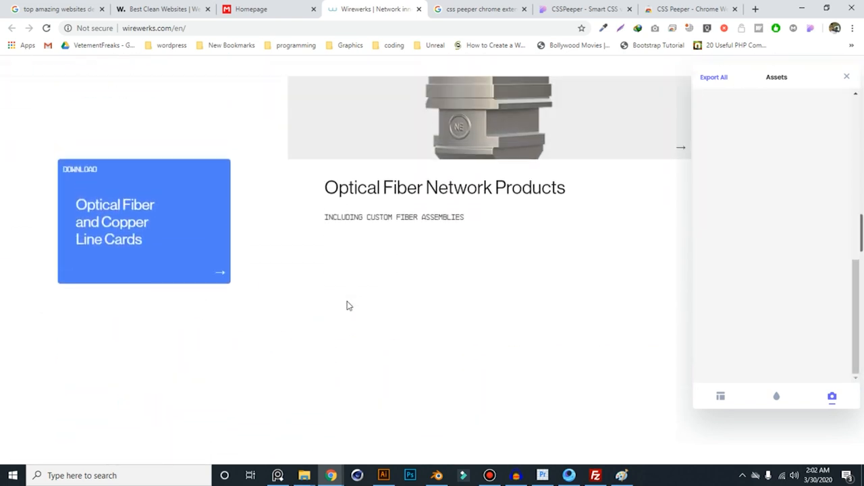
scroll(down, 3)
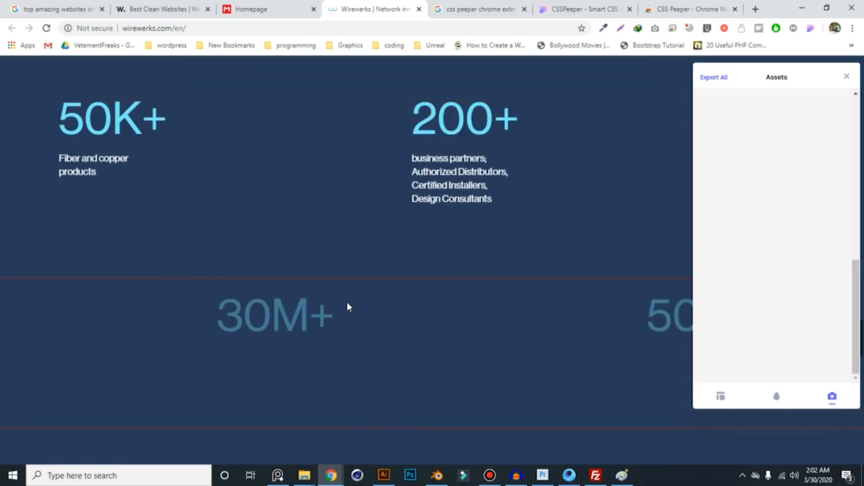
scroll(down, 3)
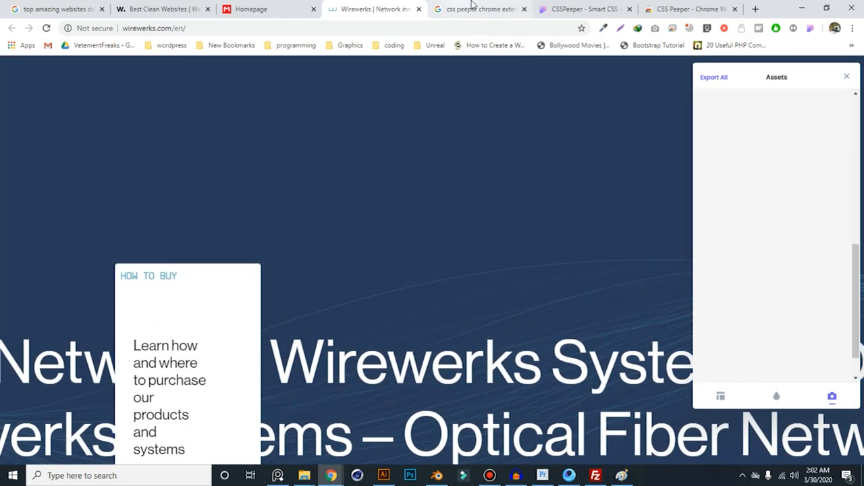
click(583, 9)
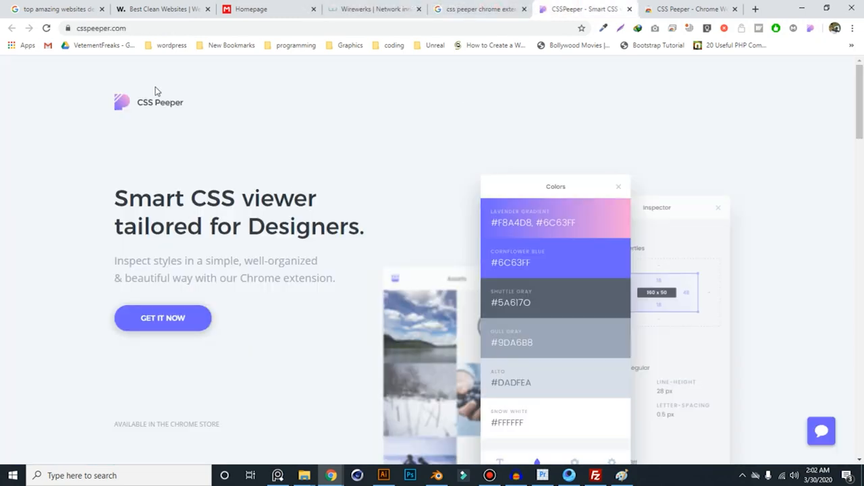
mouse_move(181, 127)
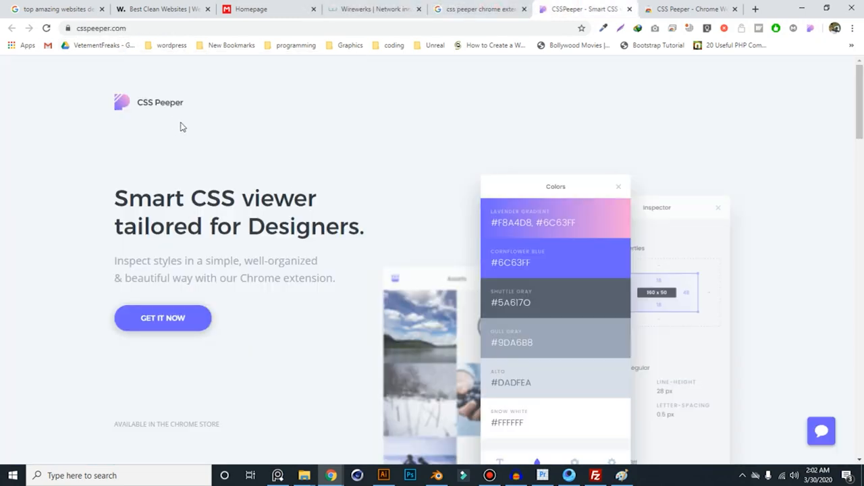
mouse_move(210, 145)
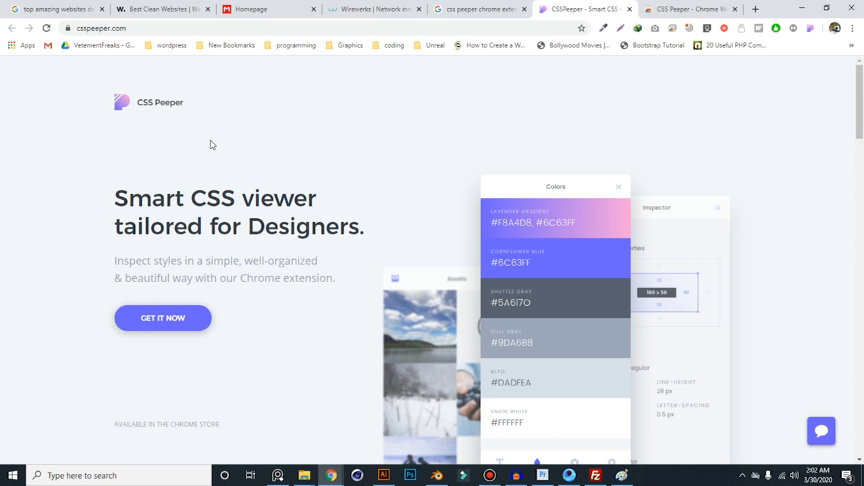